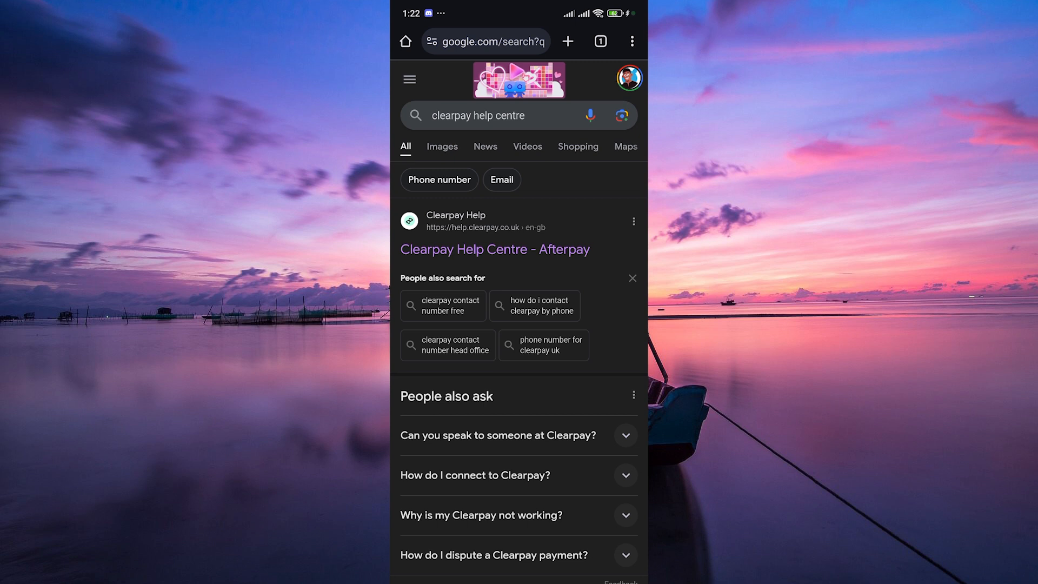
Step: Go to the Clearpay Help Centre from the 'clearpay help centre' Google results
{"action": "left_click", "coordinate": [494, 249]}
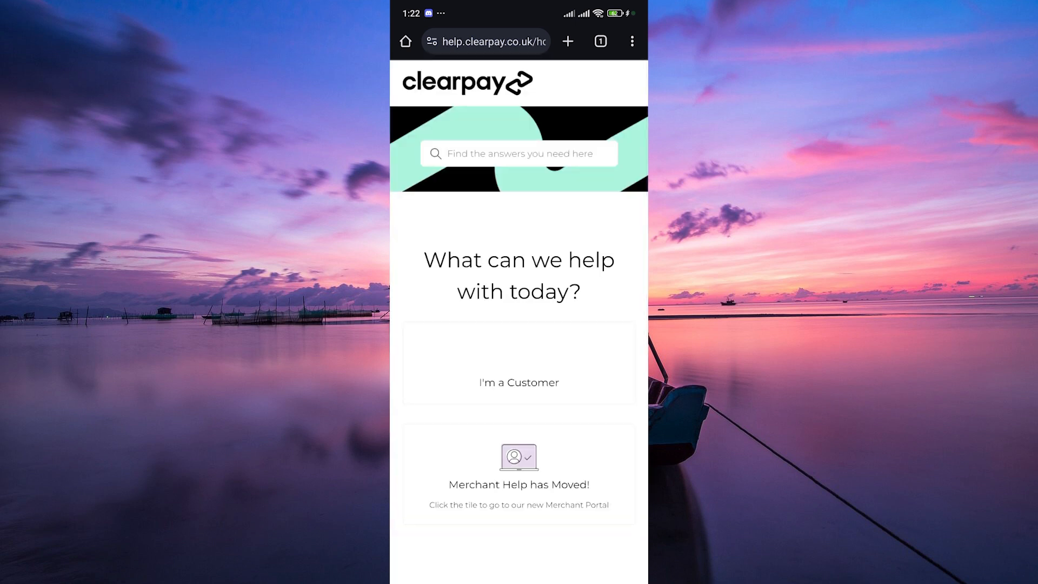
Step: Reach 'Get in touch' and choose the 'I want to verify my ID' contact topic
{"action": "scroll", "scroll_direction": "down", "scroll_amount": 3}
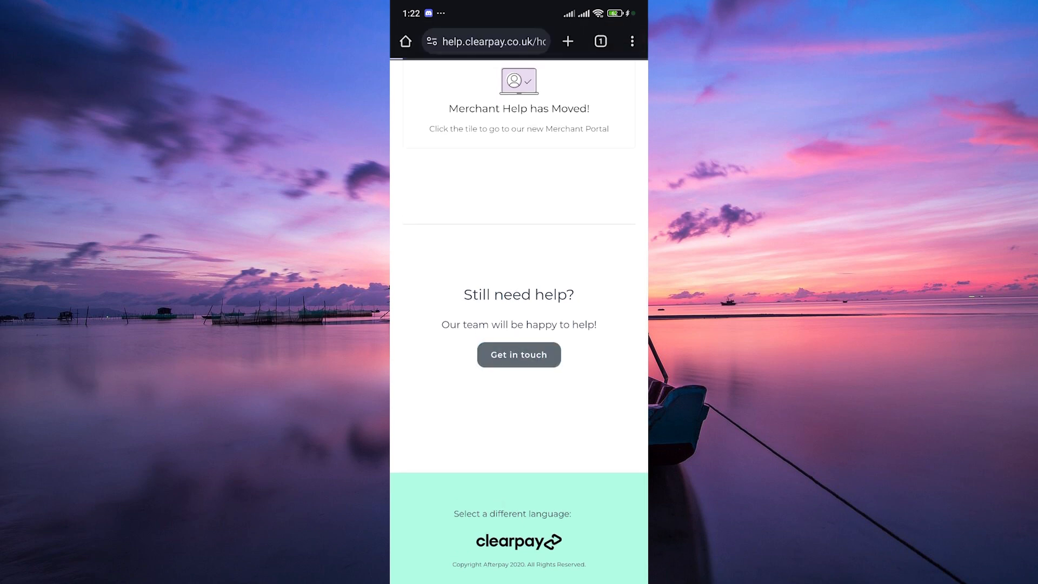
{"action": "left_click", "coordinate": [518, 355]}
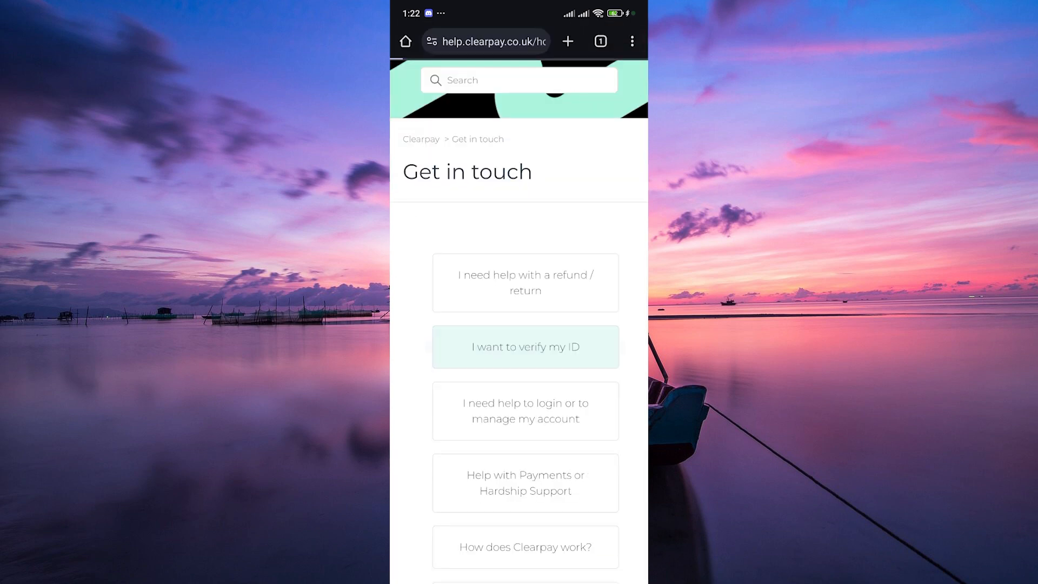
{"action": "left_click", "coordinate": [525, 346]}
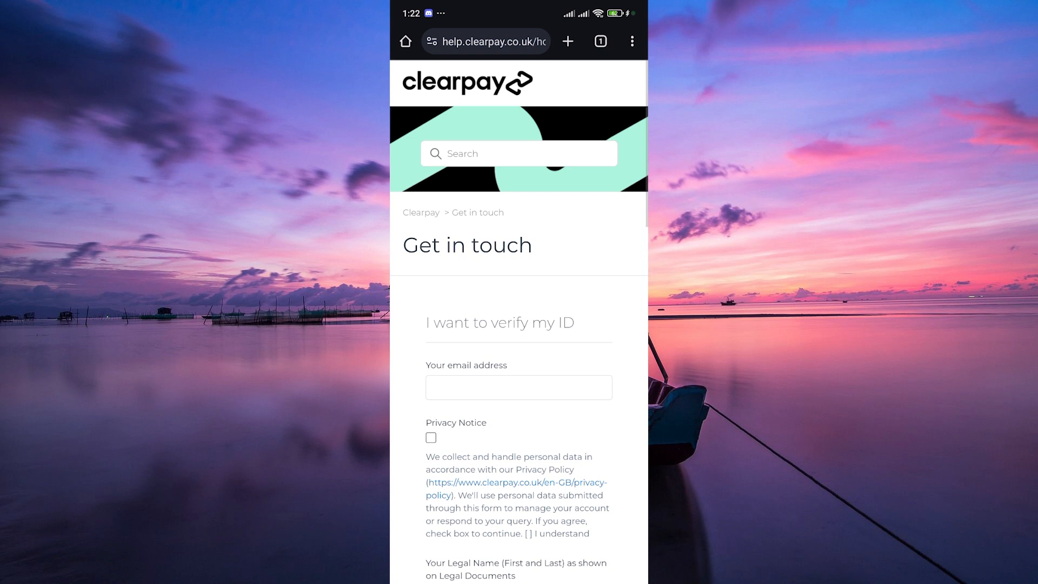
{"action": "scroll", "scroll_direction": "down", "scroll_amount": 3}
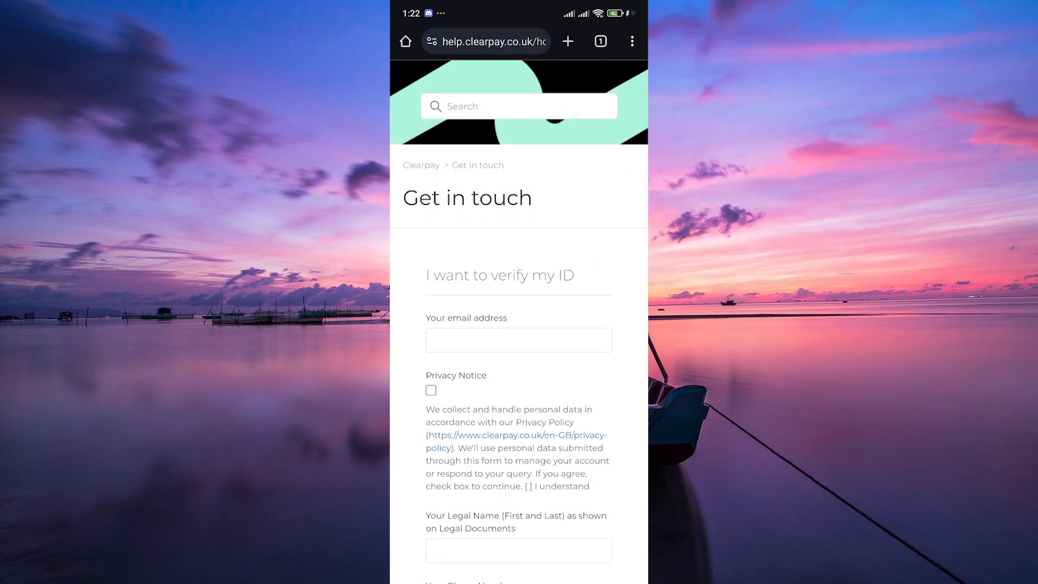
{"action": "scroll", "scroll_direction": "down", "scroll_amount": 3}
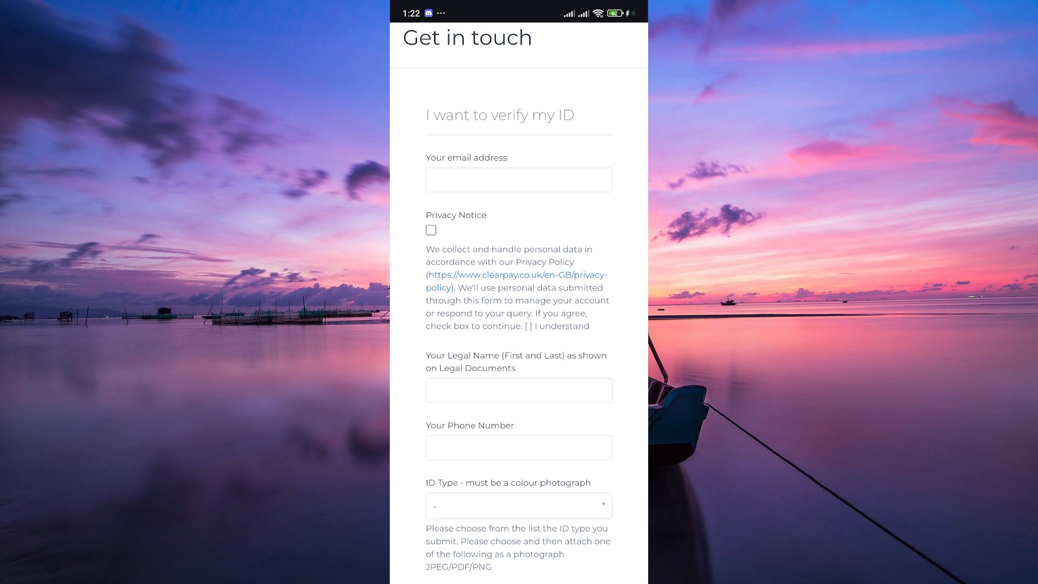
{"action": "scroll", "scroll_direction": "down", "scroll_amount": 3}
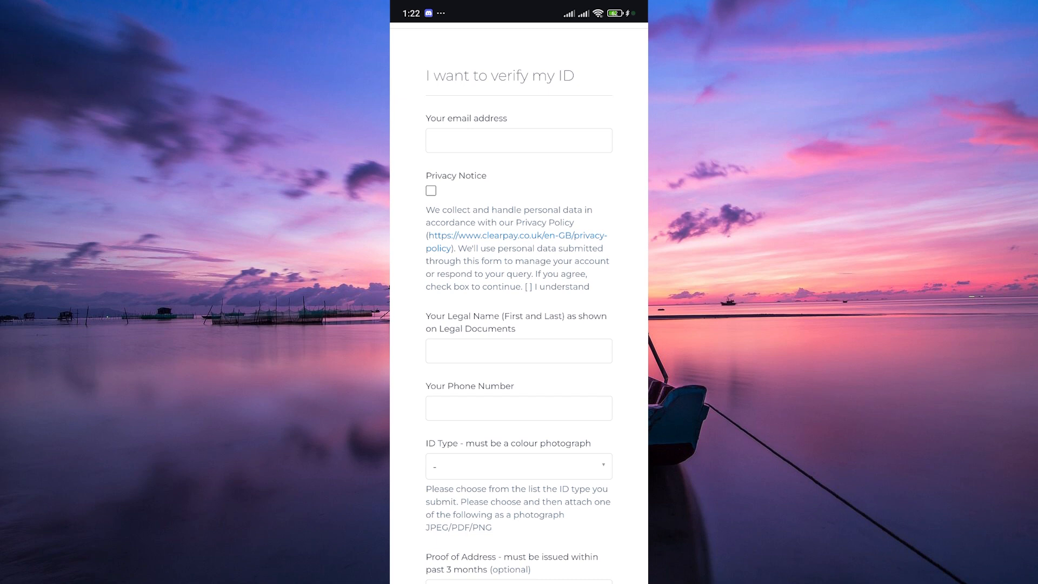
Step: Scroll the ID verification form past consent, country and attachments to the Submit button
{"action": "scroll", "scroll_direction": "down", "scroll_amount": 3}
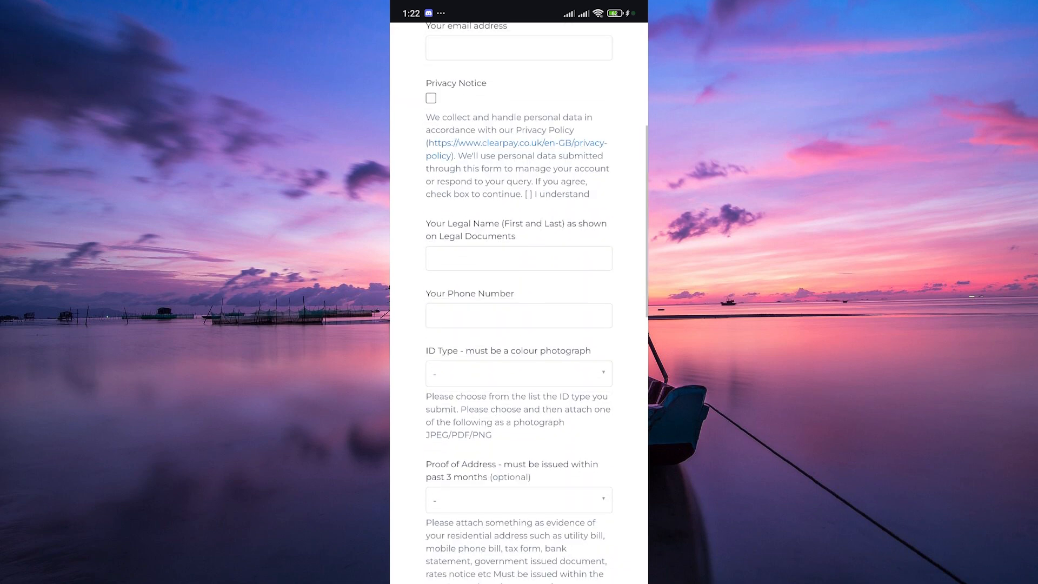
{"action": "scroll", "scroll_direction": "down", "scroll_amount": 3}
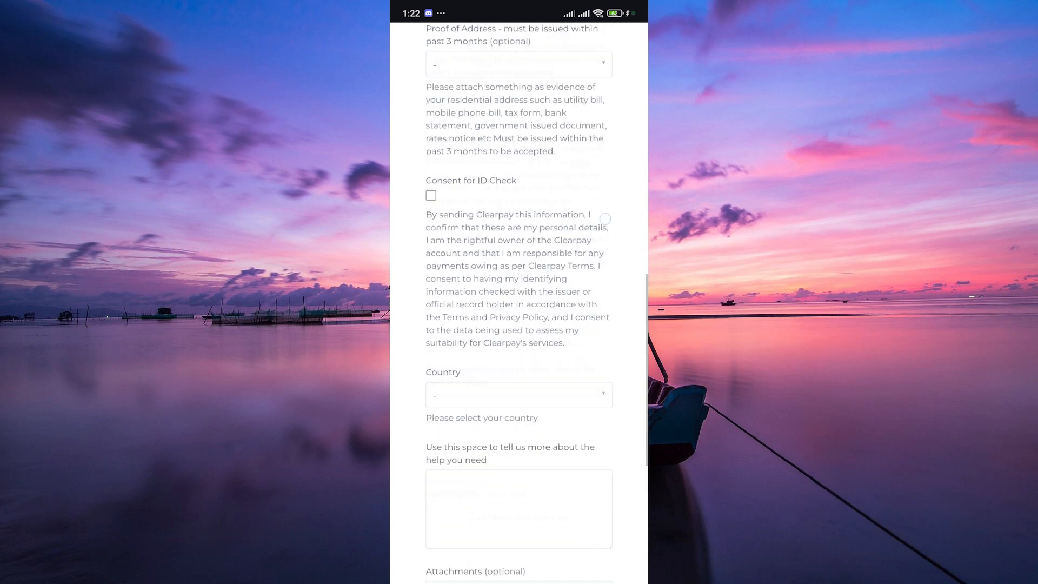
{"action": "scroll", "scroll_direction": "down", "scroll_amount": 3}
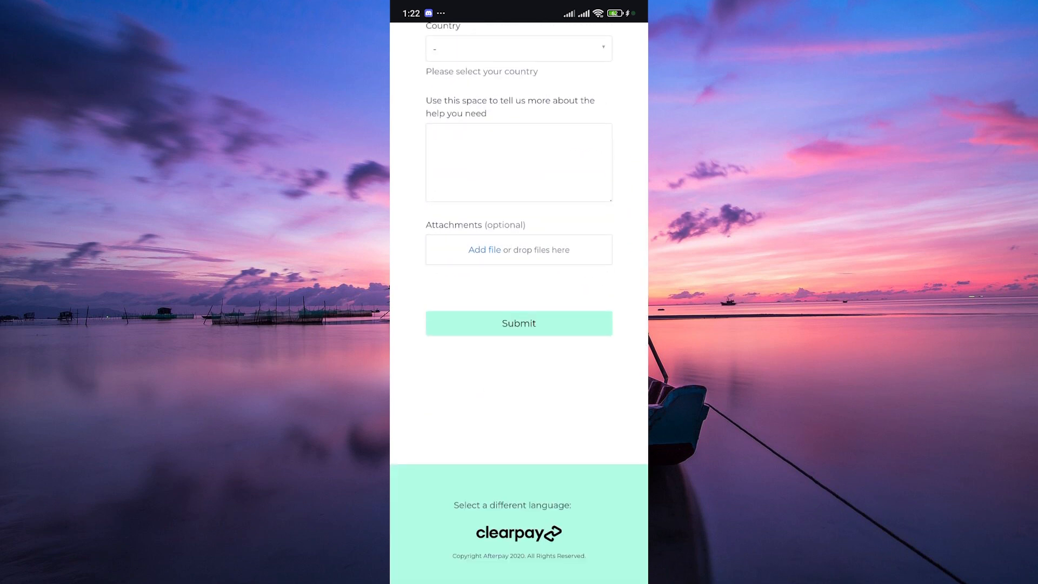